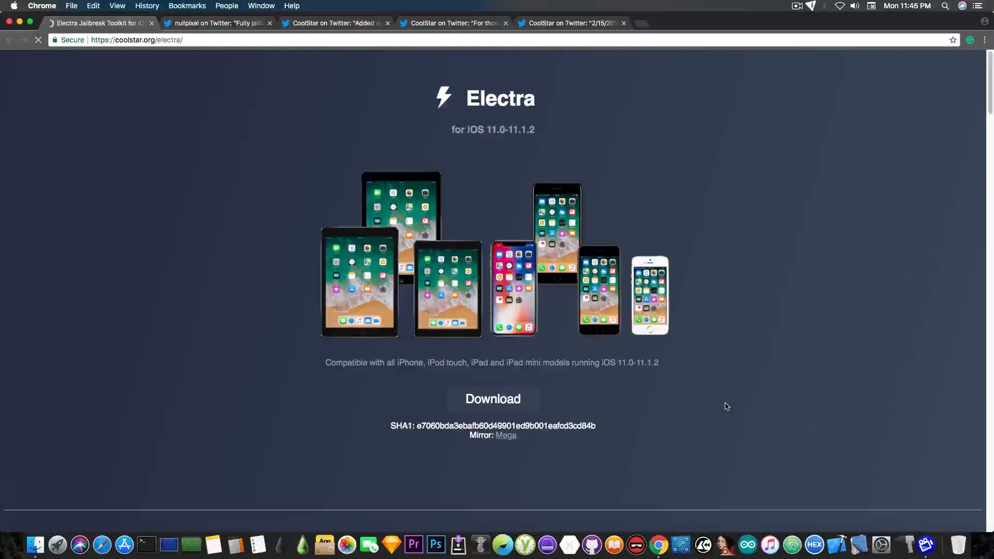
- Switch to the fully-jailbroken iOS 11 tweet and advance its enlarged screenshots to the installed packages list
scroll("down", 3)
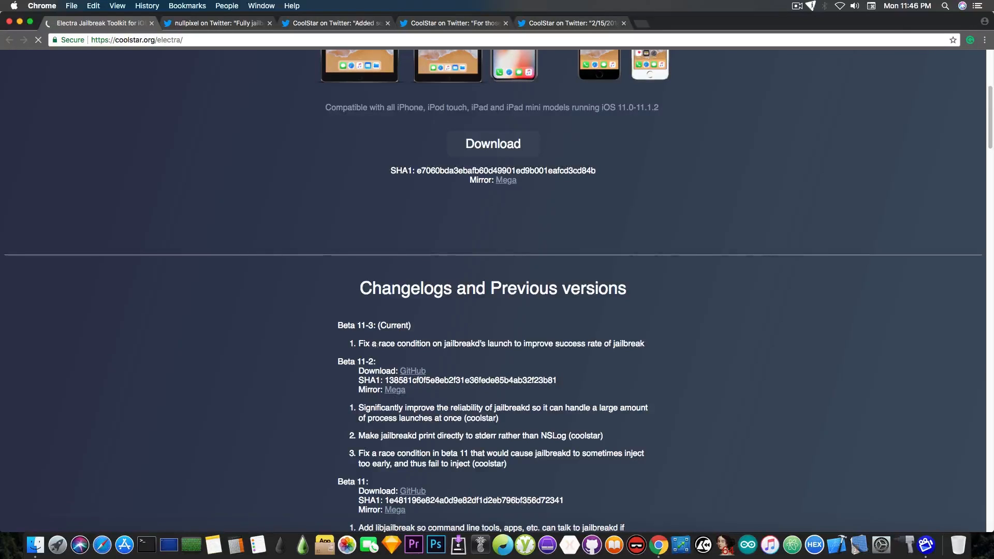
scroll("up", 3)
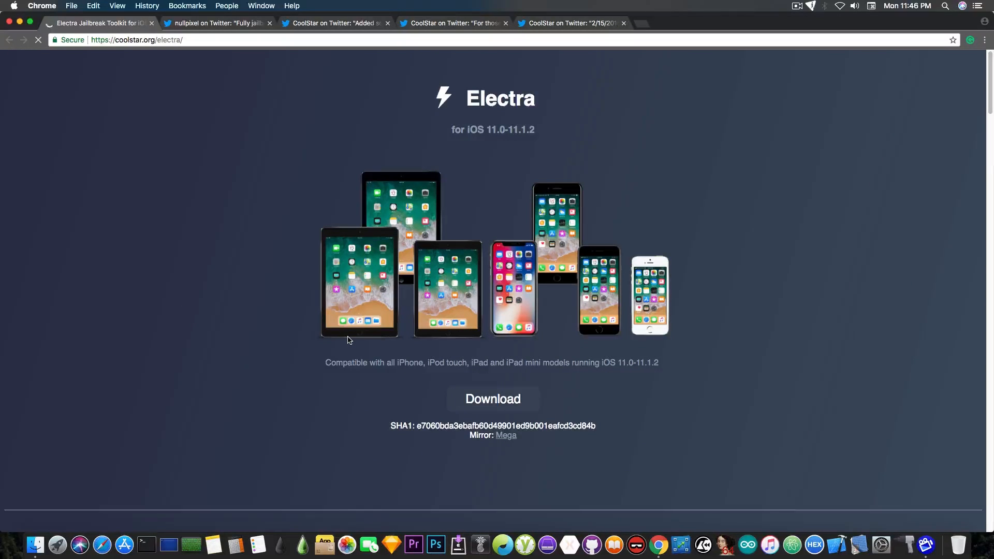
left_click(217, 23)
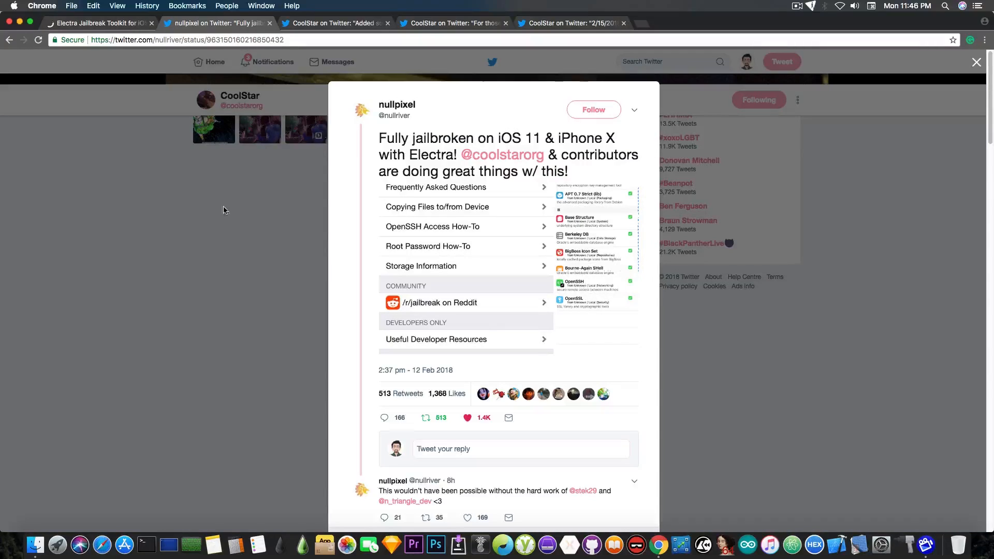
mouse_move(360, 297)
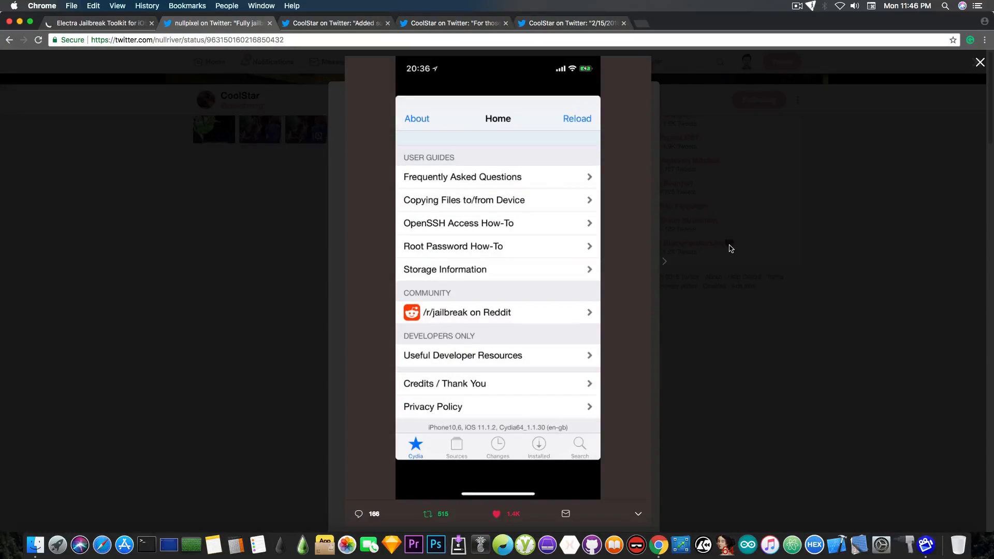
mouse_move(340, 115)
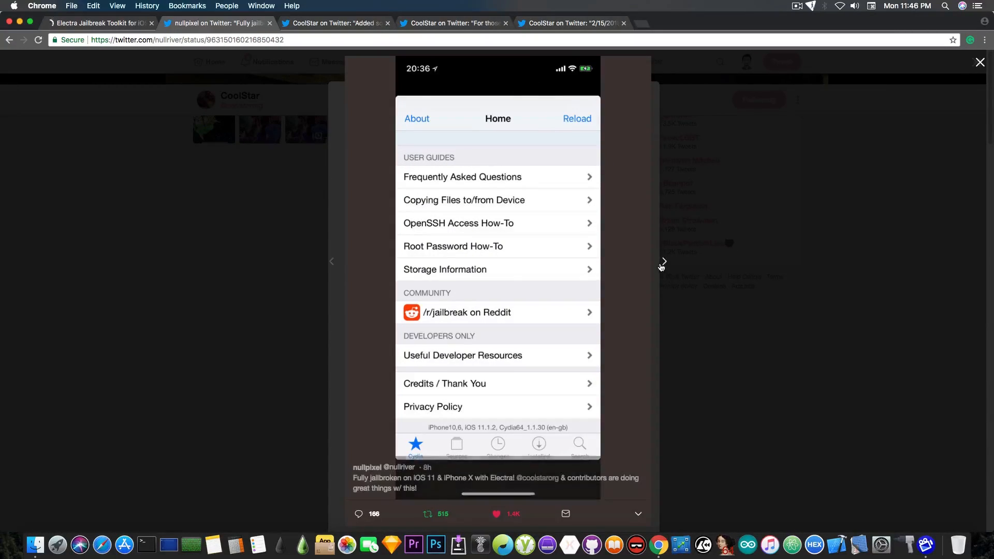
left_click(538, 448)
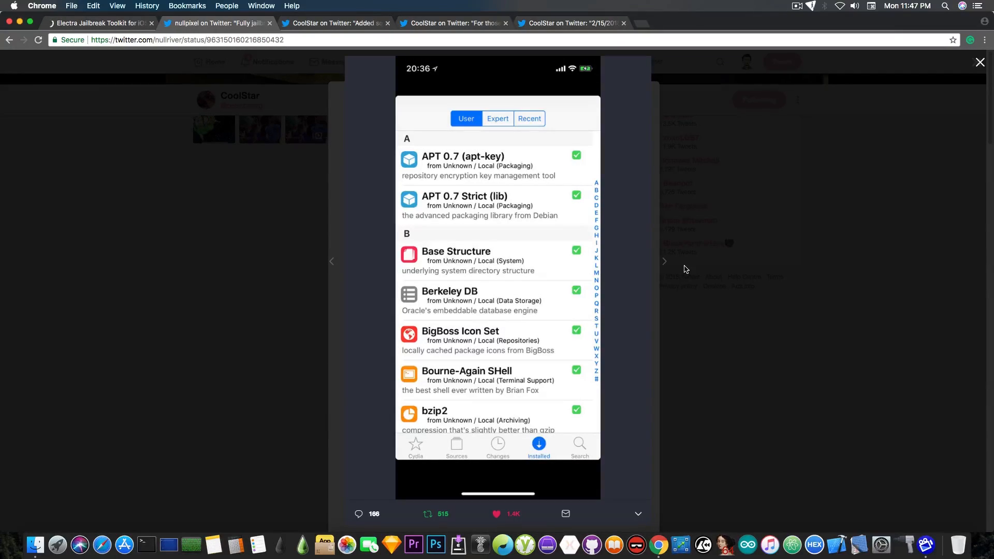
- Close the enlarged screenshot to return to the nullpixel jailbreak tweet itself
left_click(664, 261)
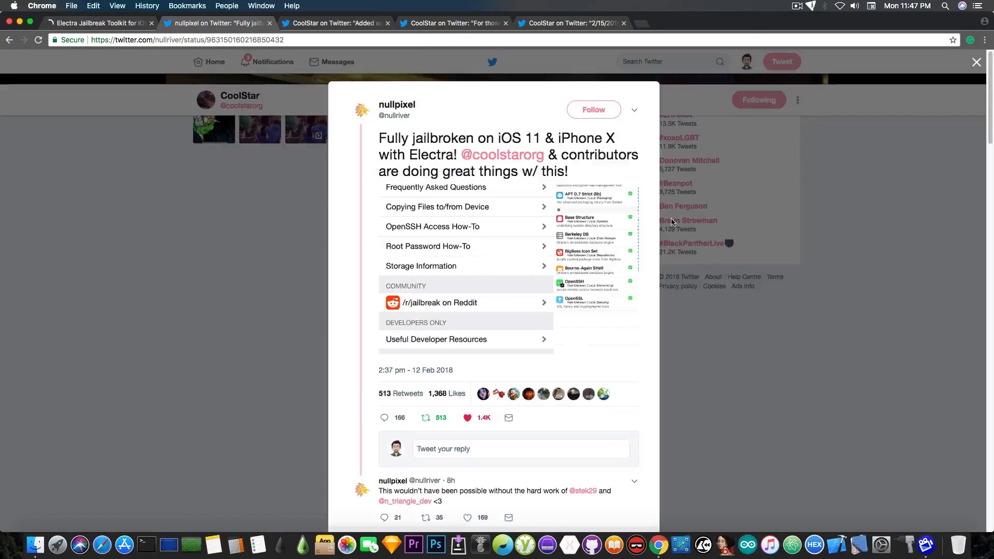
mouse_move(505, 272)
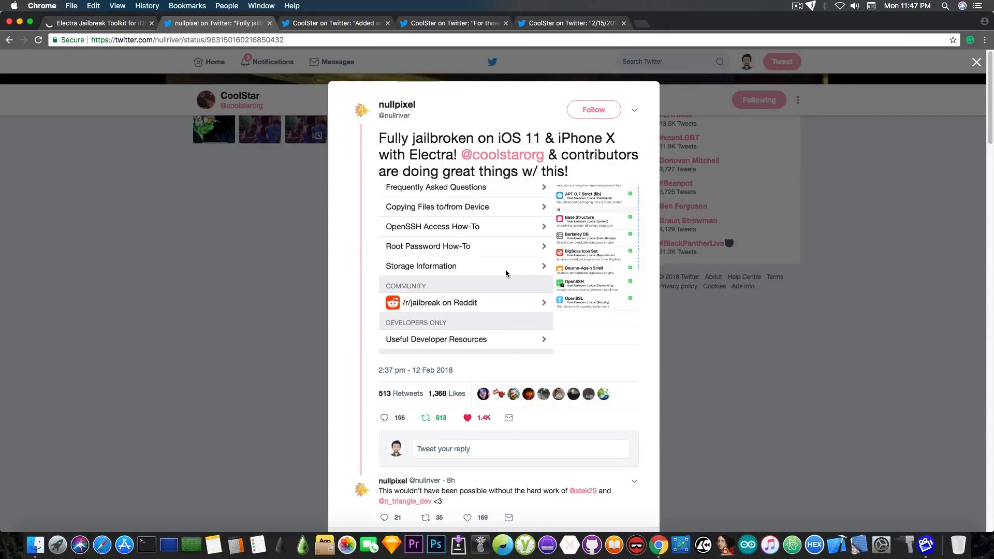
mouse_move(332, 170)
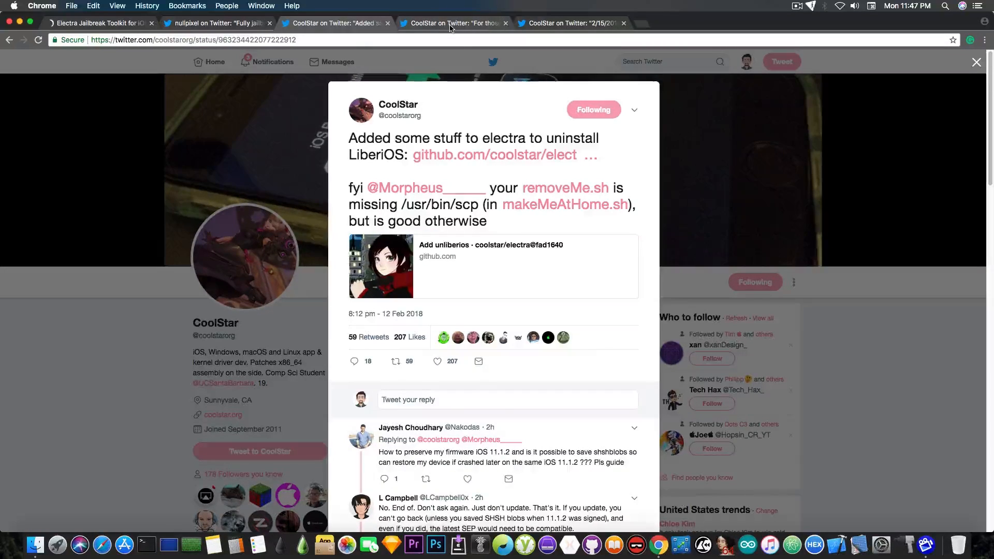
- Read CoolStar's Cydia letterboxing tweet, then return to the fully-jailbroken iOS 11 tweet
left_click(453, 23)
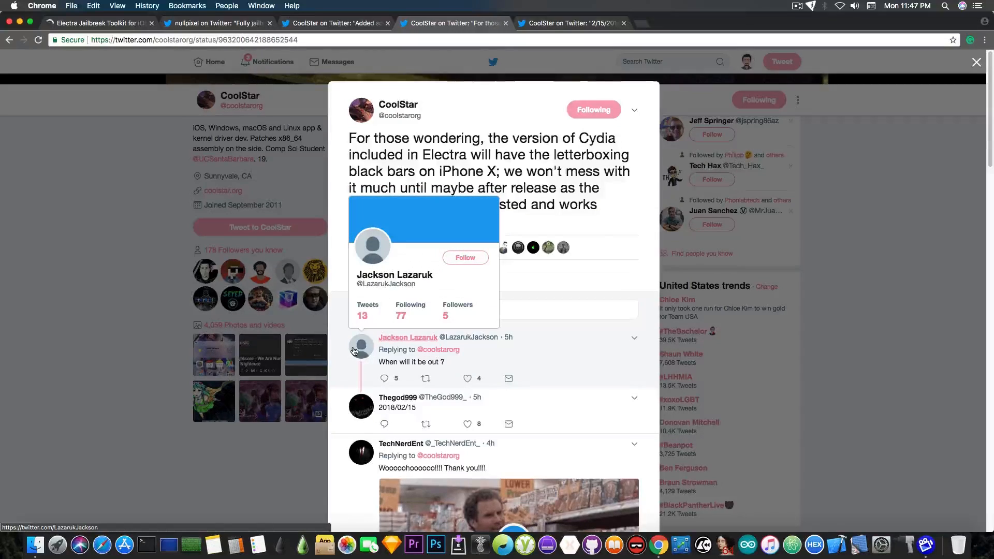
mouse_move(589, 292)
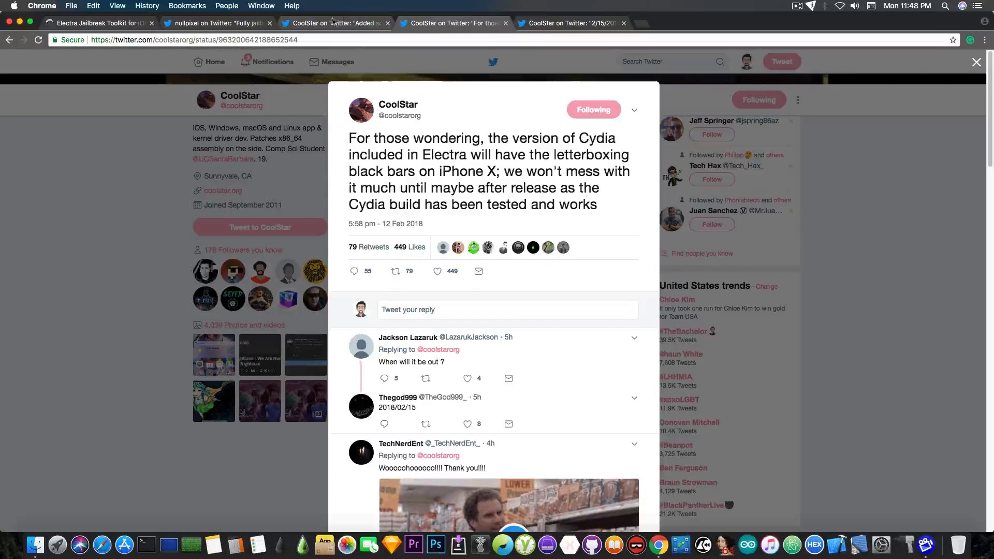
left_click(215, 22)
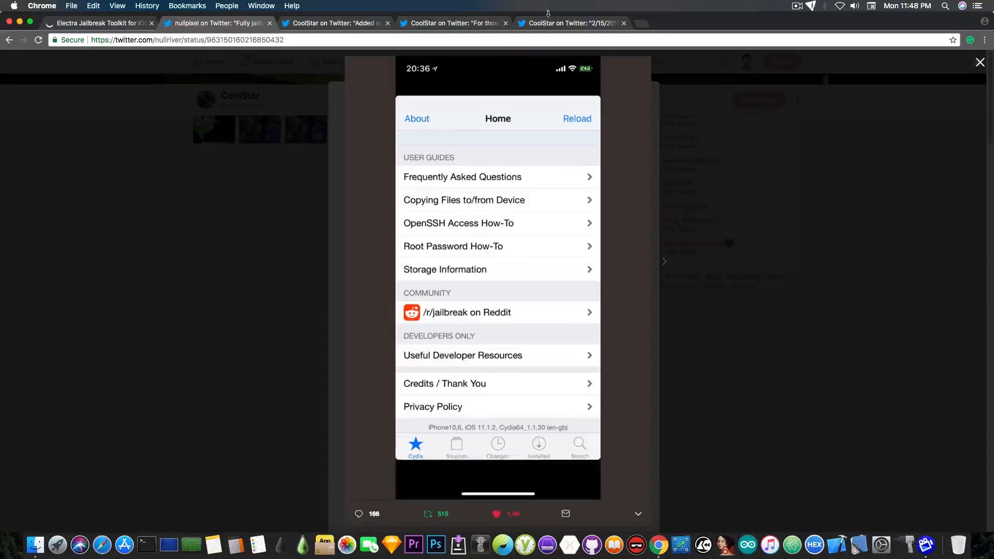
- Switch to CoolStar's tweet announcing the 2/15/2018 date and its replies
left_click(571, 23)
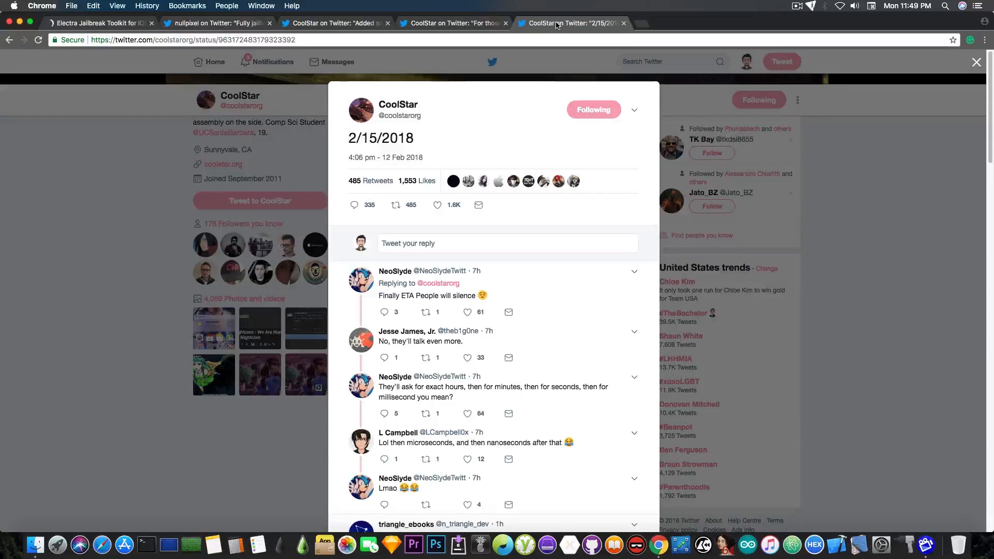
- Return to the Electra iOS 11.0–11.1.2 page and skim down to the changelogs and back
left_click(98, 23)
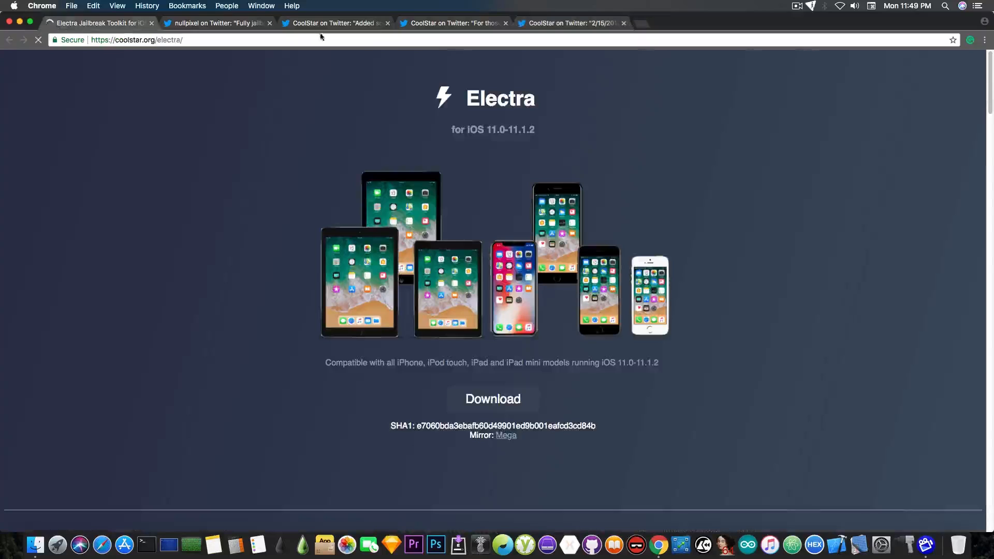
scroll("down", 3)
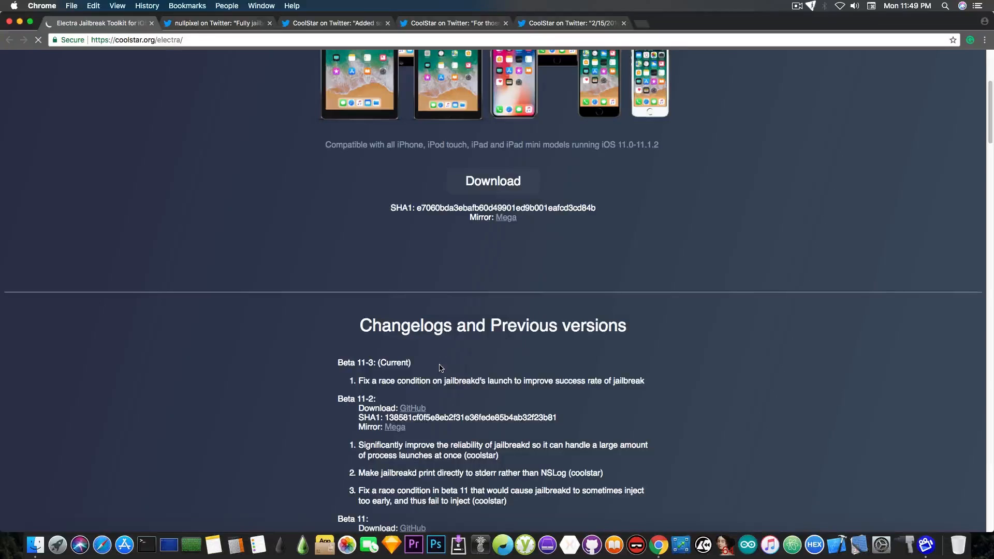
scroll("up", 3)
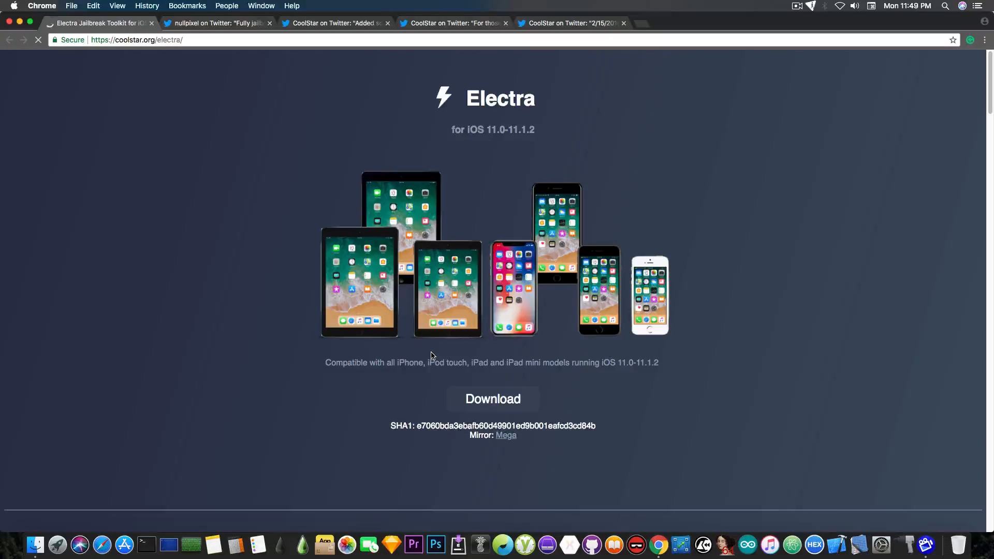